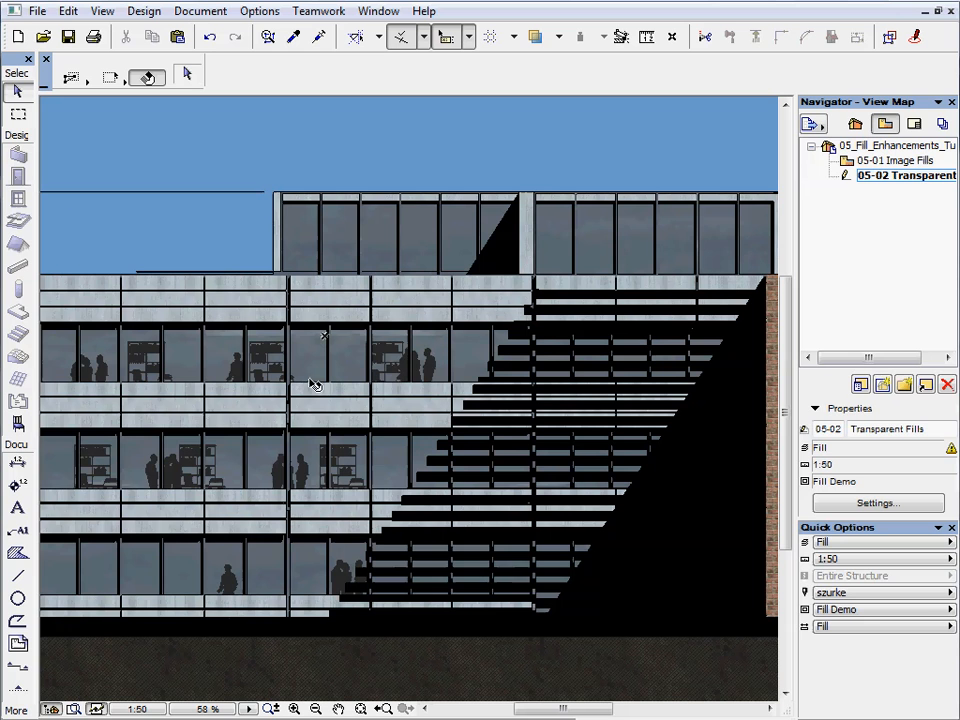
Step: Switch the window glass fills to an opaque teal solid fill covering the interior images
left_click(893, 160)
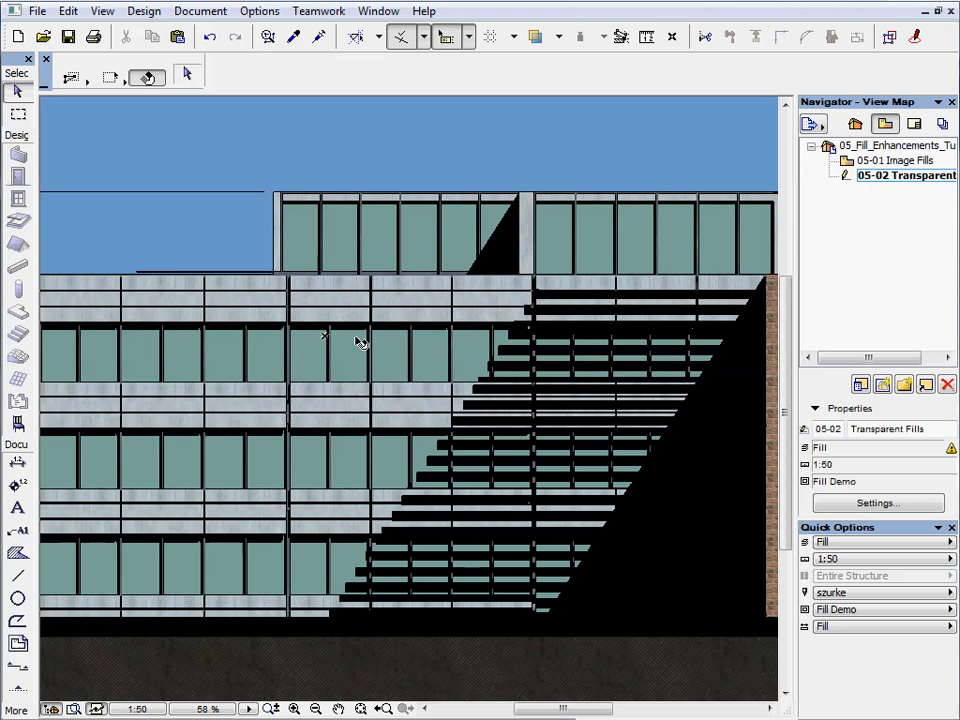
mouse_move(390, 230)
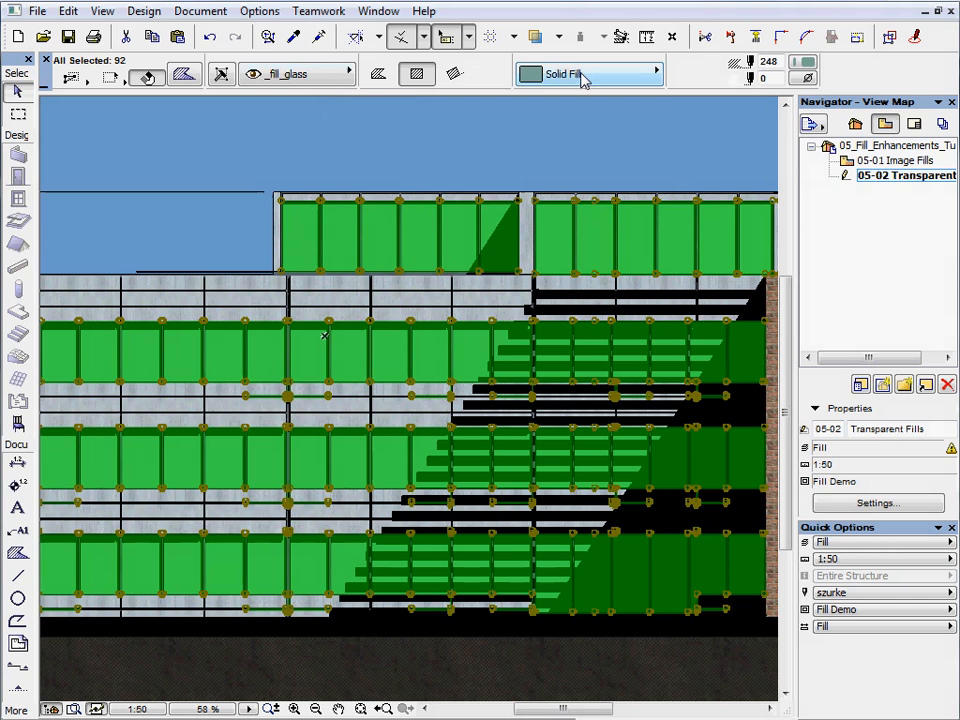
mouse_move(600, 80)
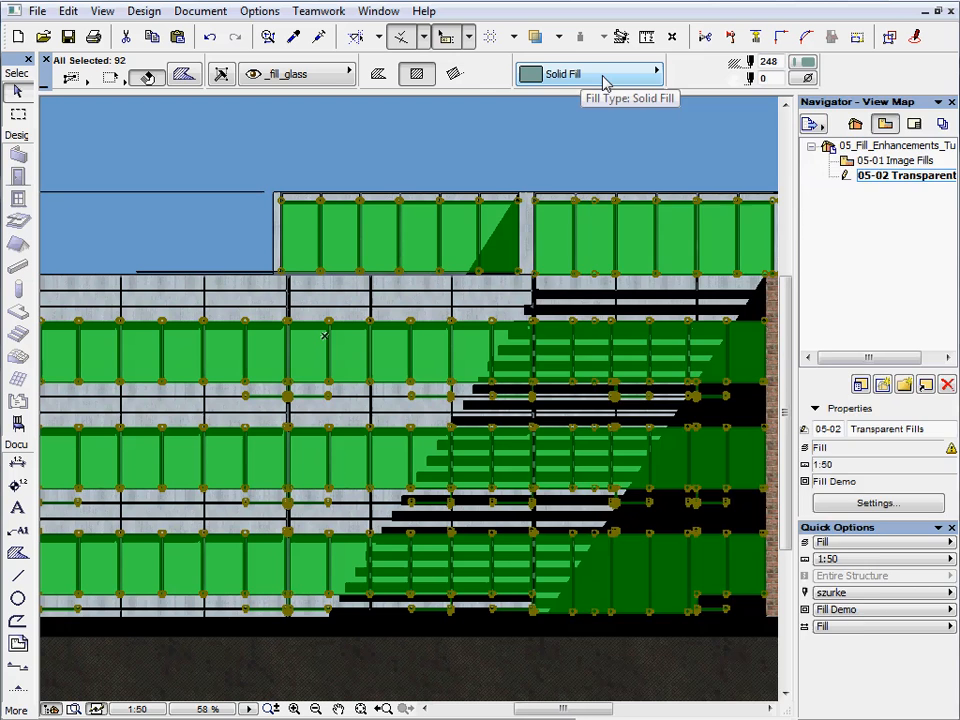
Step: Change the selected glass fills' fill type to the 33% solid fill
left_click(589, 73)
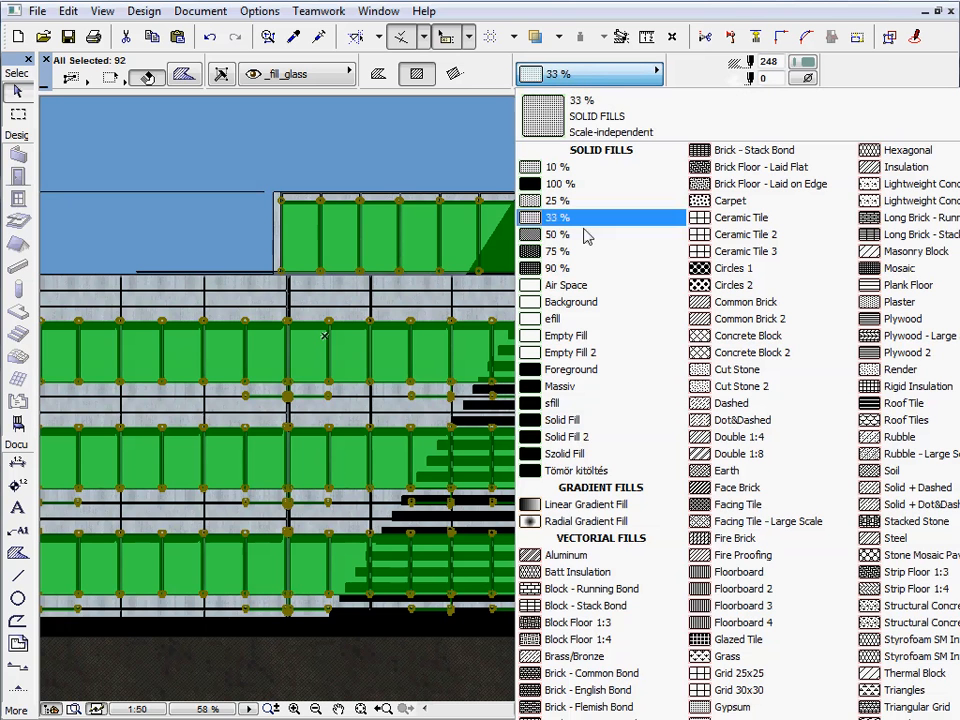
left_click(558, 251)
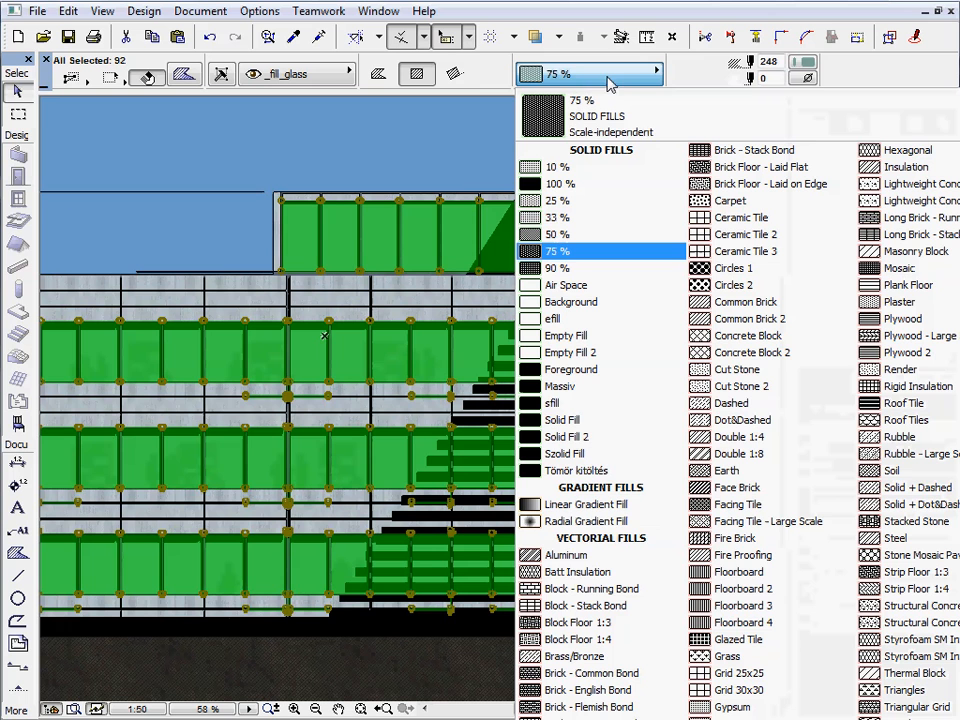
left_click(557, 217)
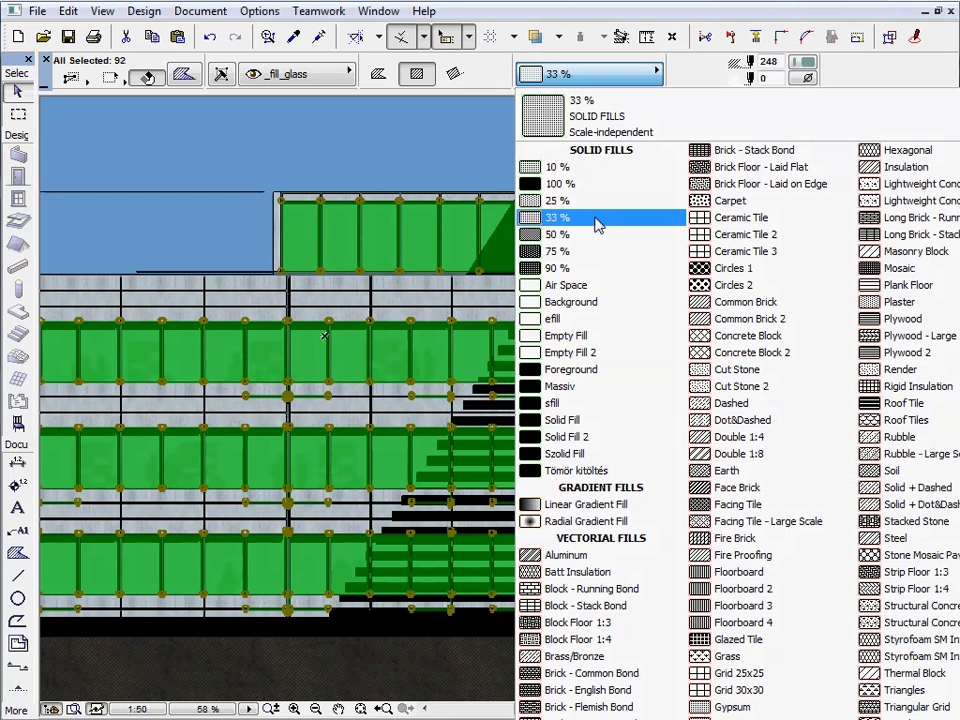
left_click(590, 73)
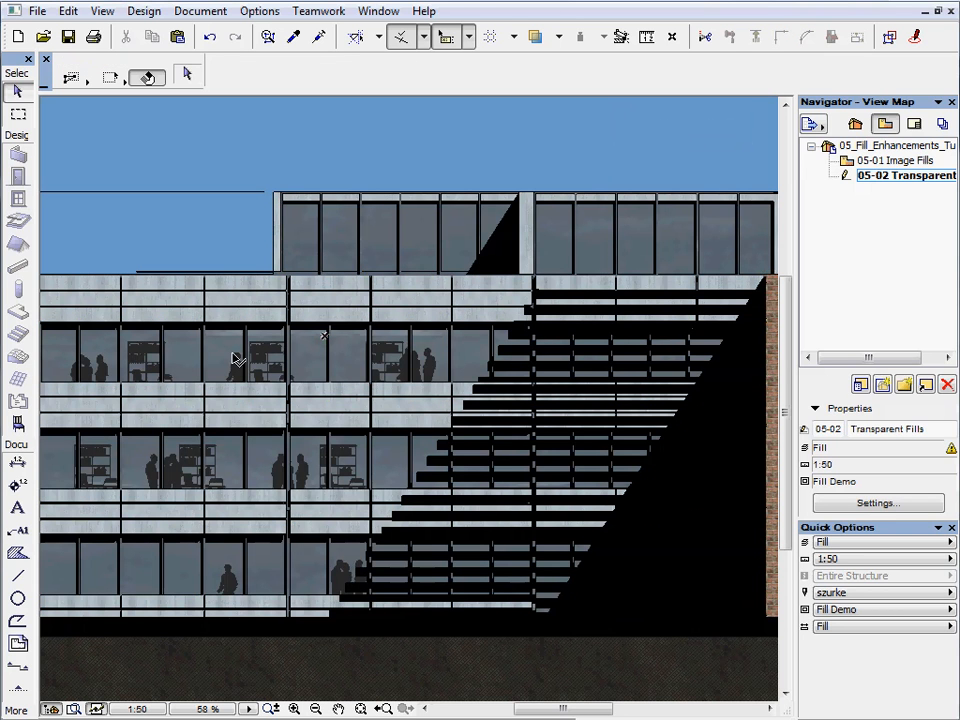
mouse_move(395, 375)
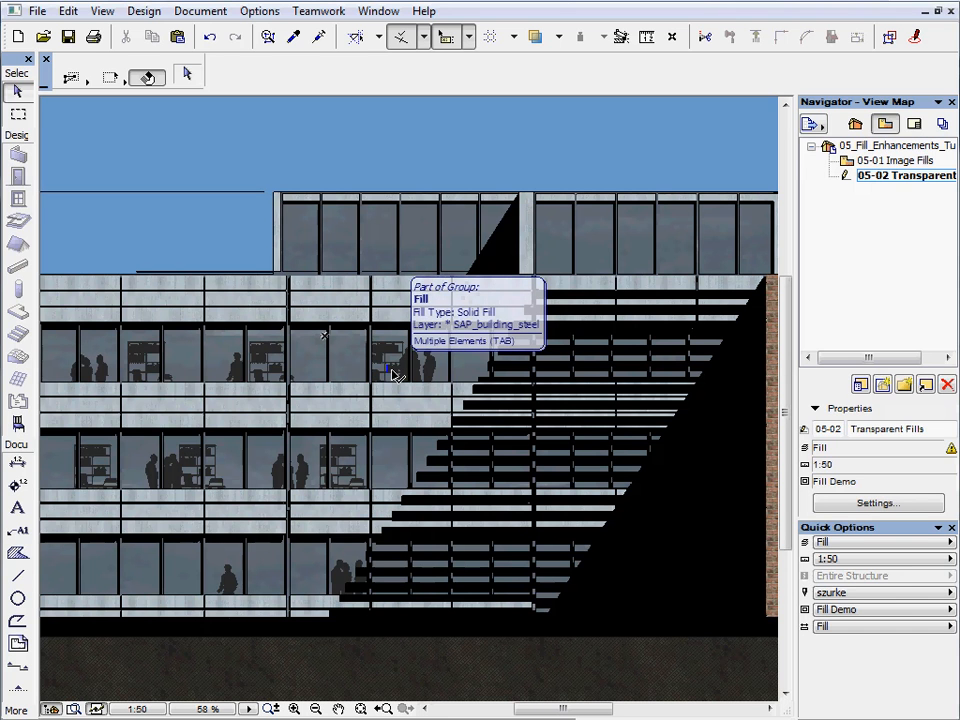
mouse_move(355, 193)
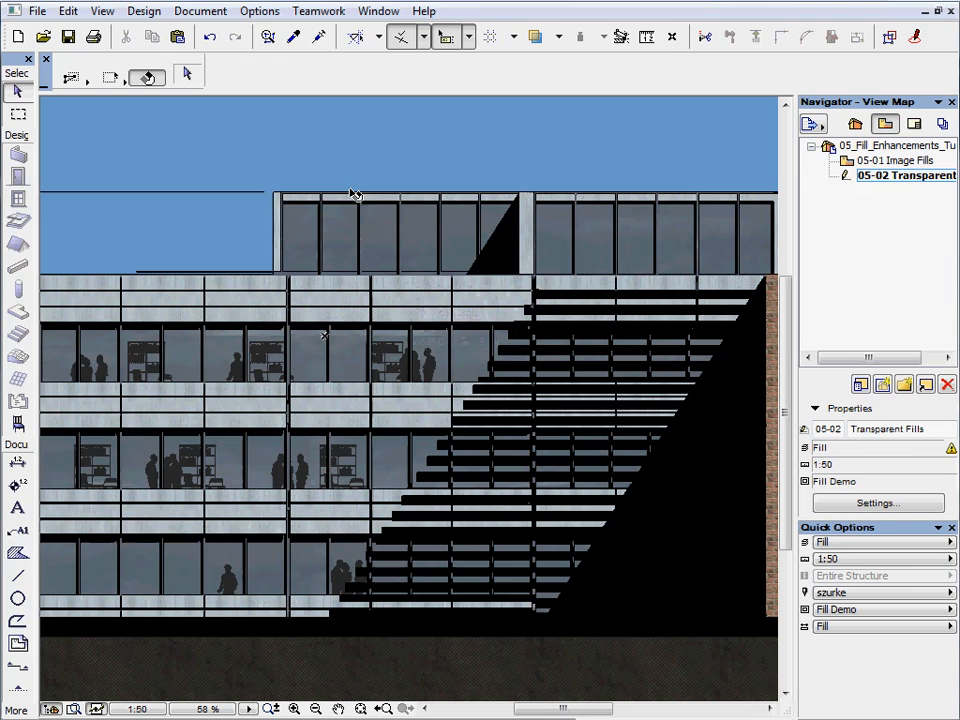
Step: Open the Options menu to reach the element attribute commands
left_click(259, 11)
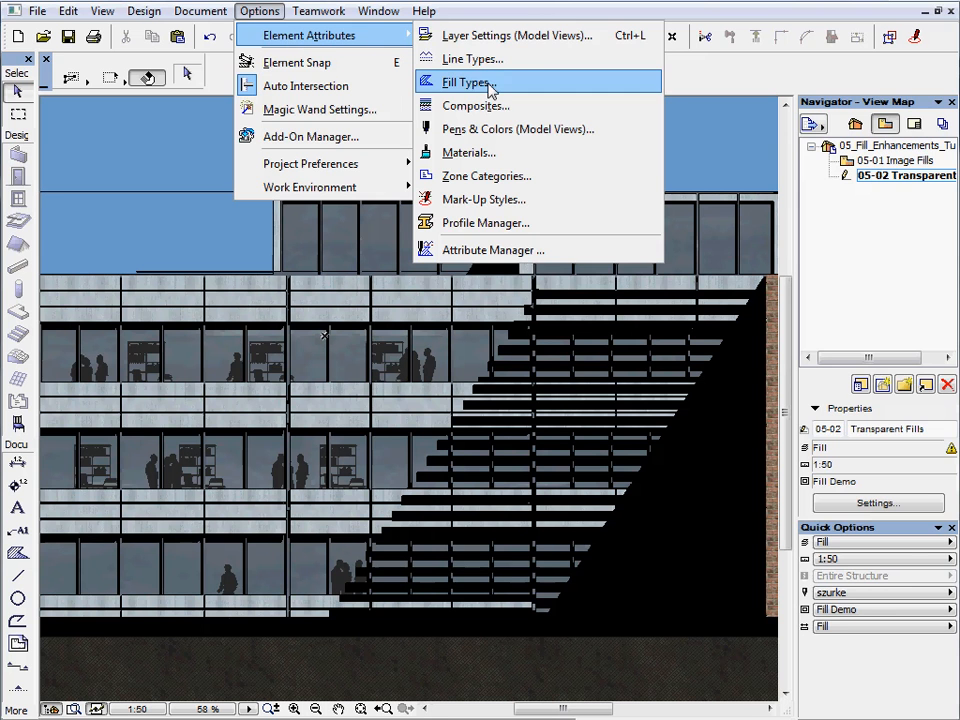
Step: Add a new solid fill type named 'Shadow Fill' in the Fill Types dialog
left_click(466, 82)
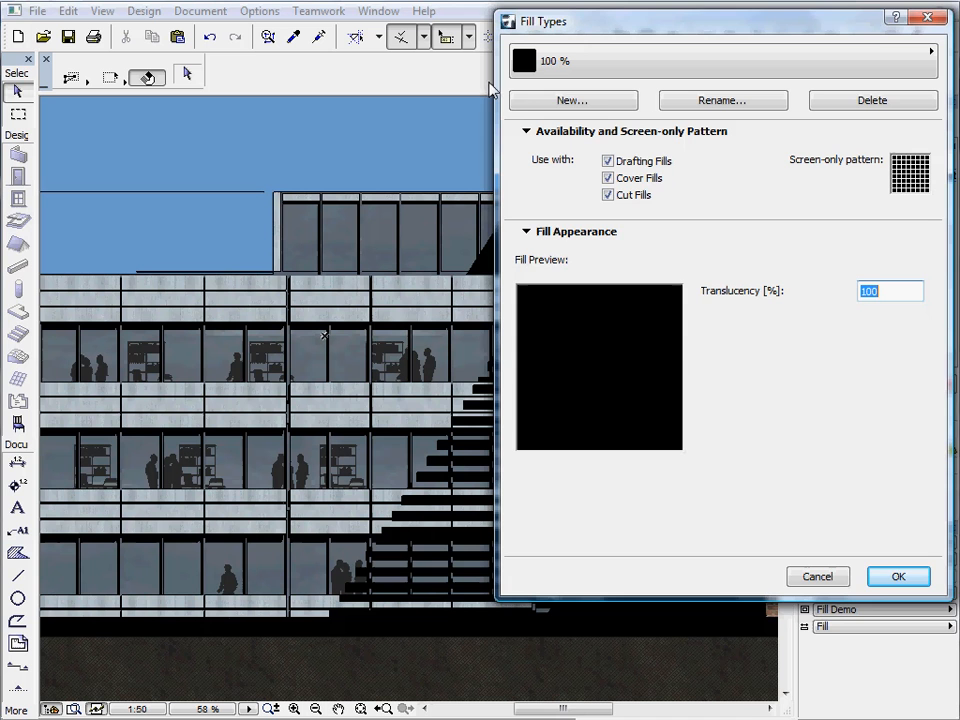
left_click(572, 100)
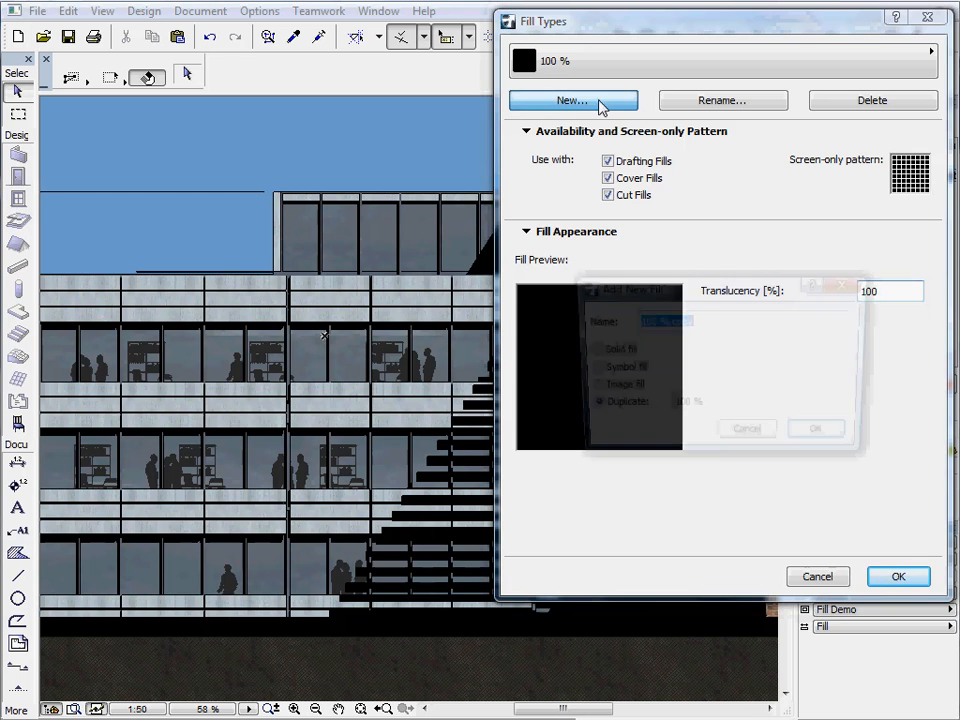
left_click(573, 100)
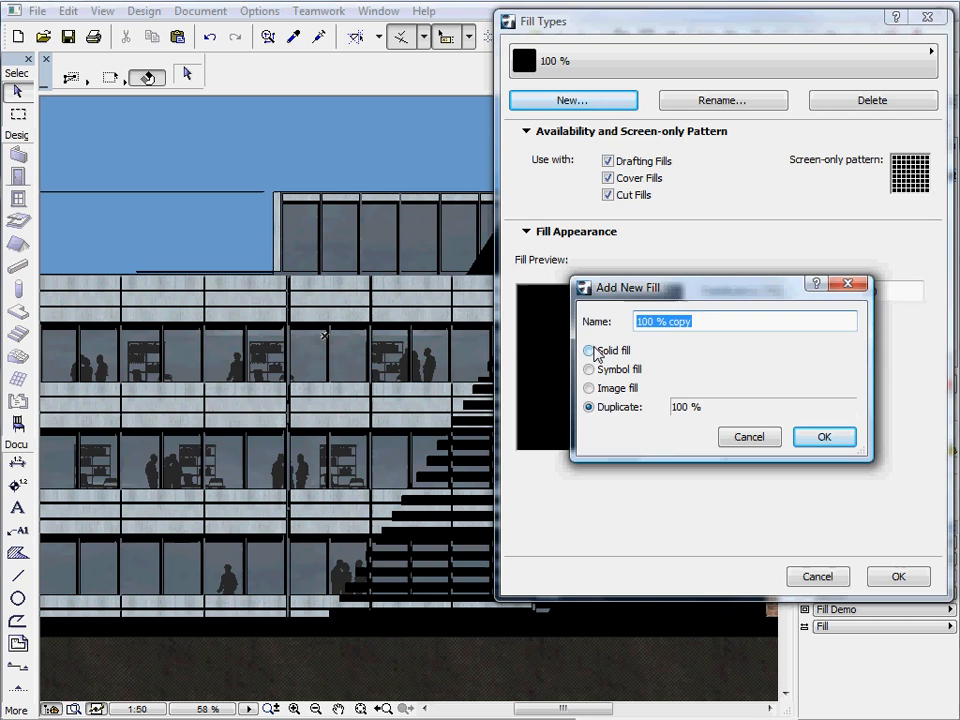
left_click(589, 350)
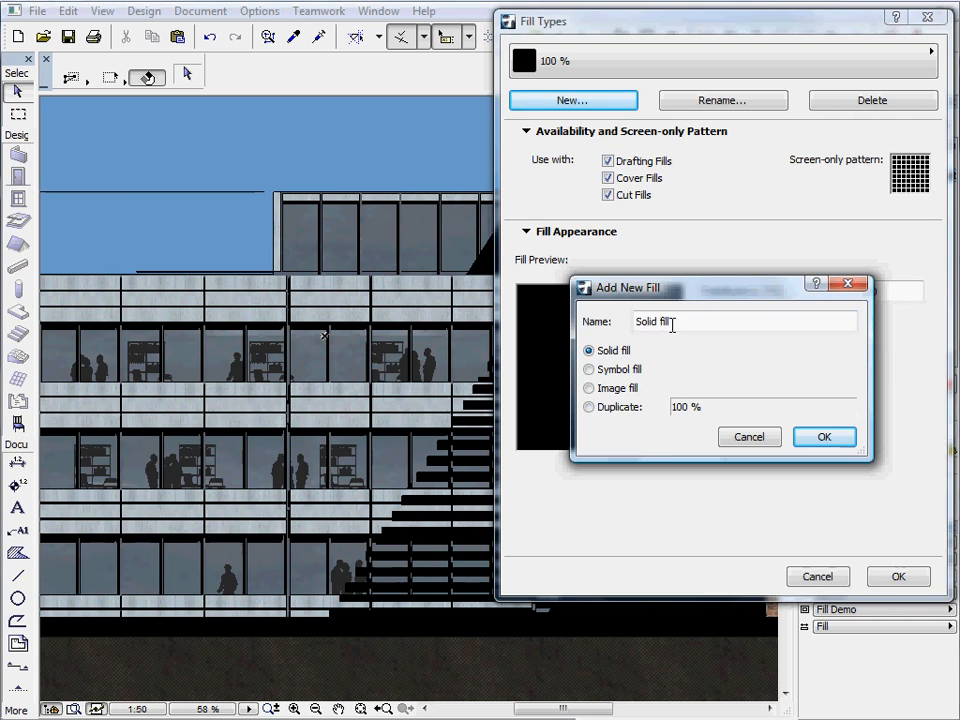
triple_click(653, 321)
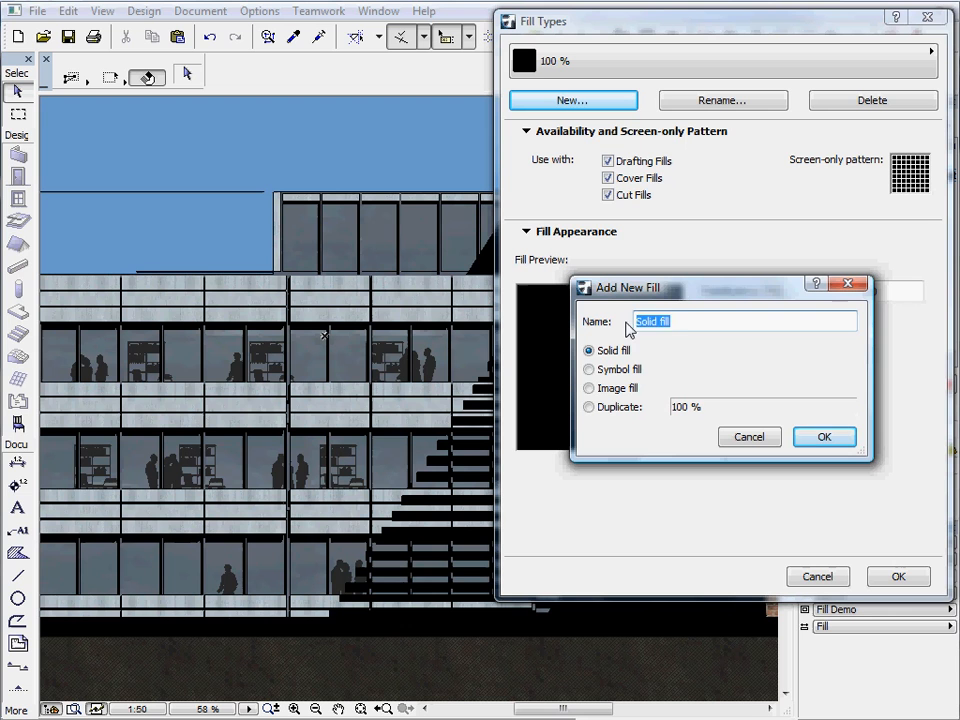
type("Shadow Fi")
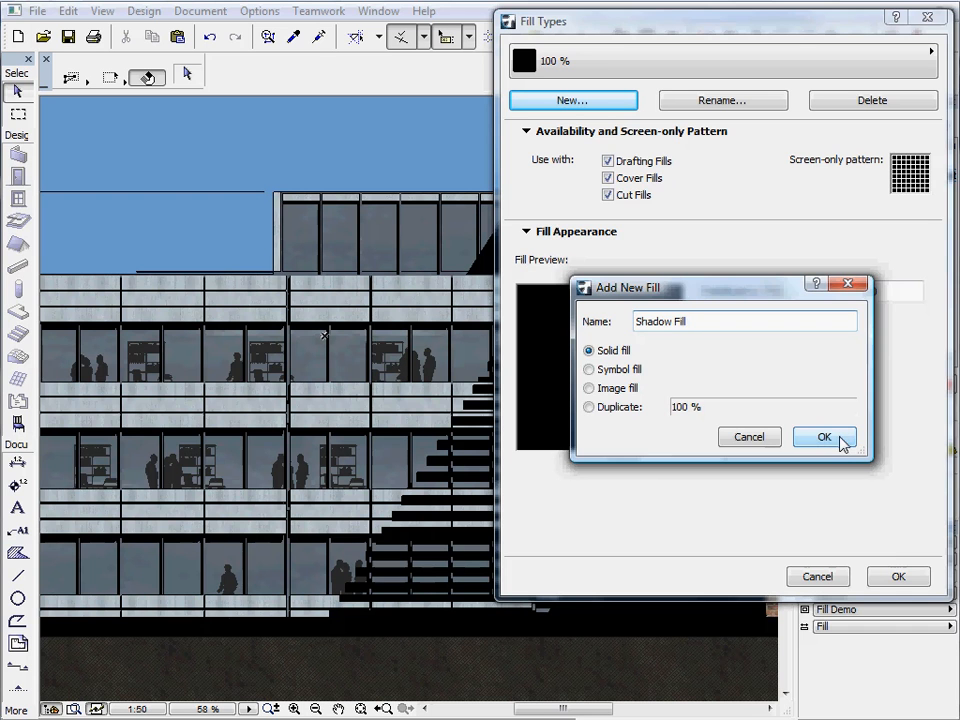
left_click(824, 437)
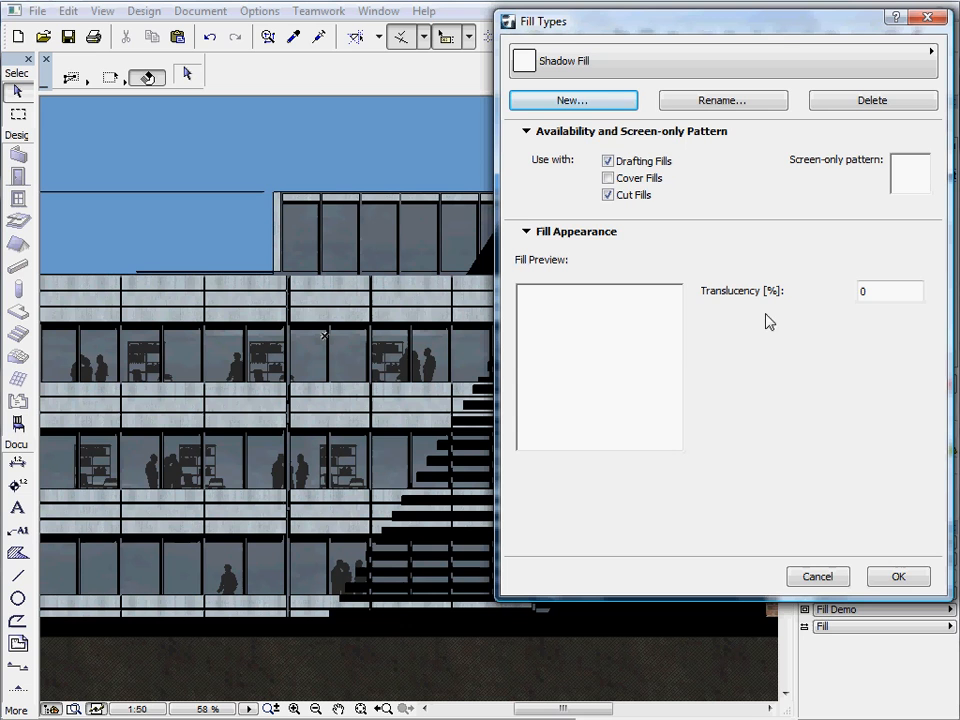
Step: Enable Shadow Fill for cover fills, set translucency to 60, and save
left_click(607, 177)
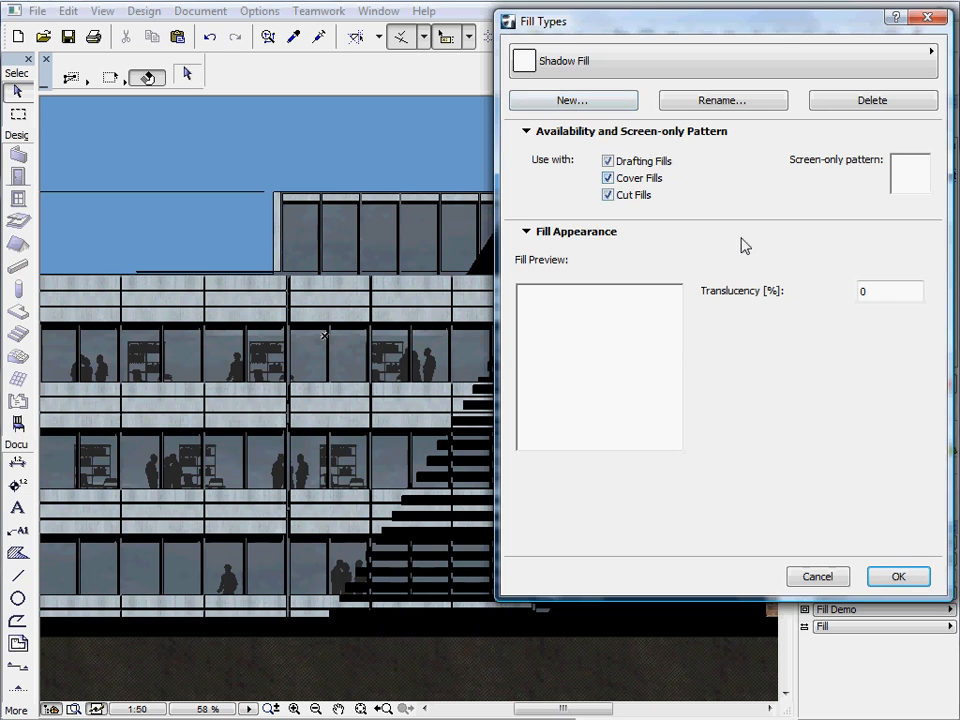
left_click(888, 291)
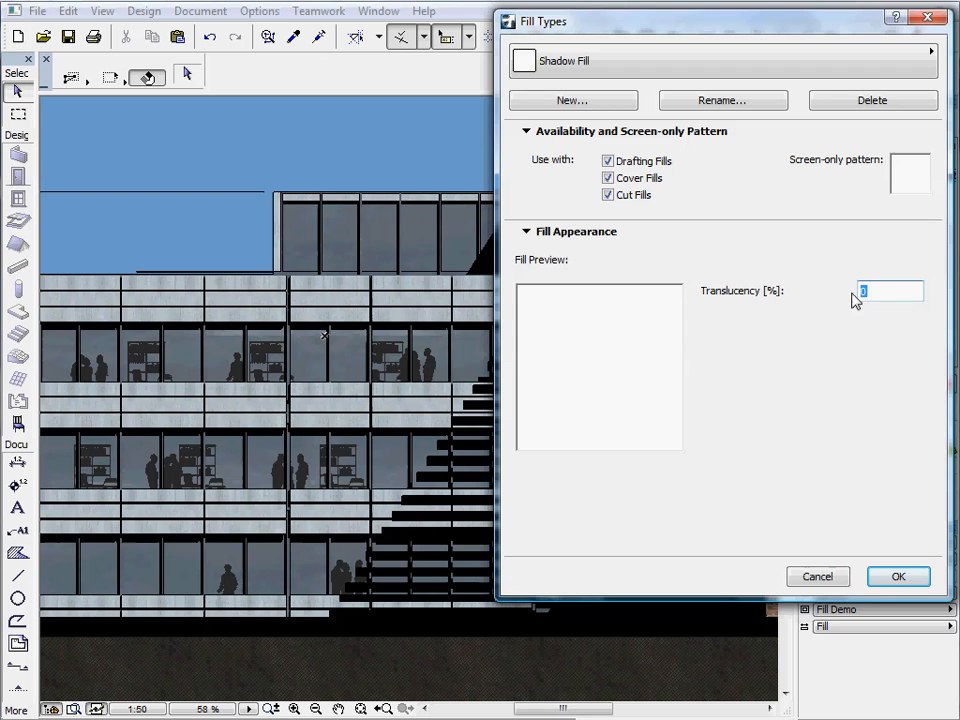
type("60")
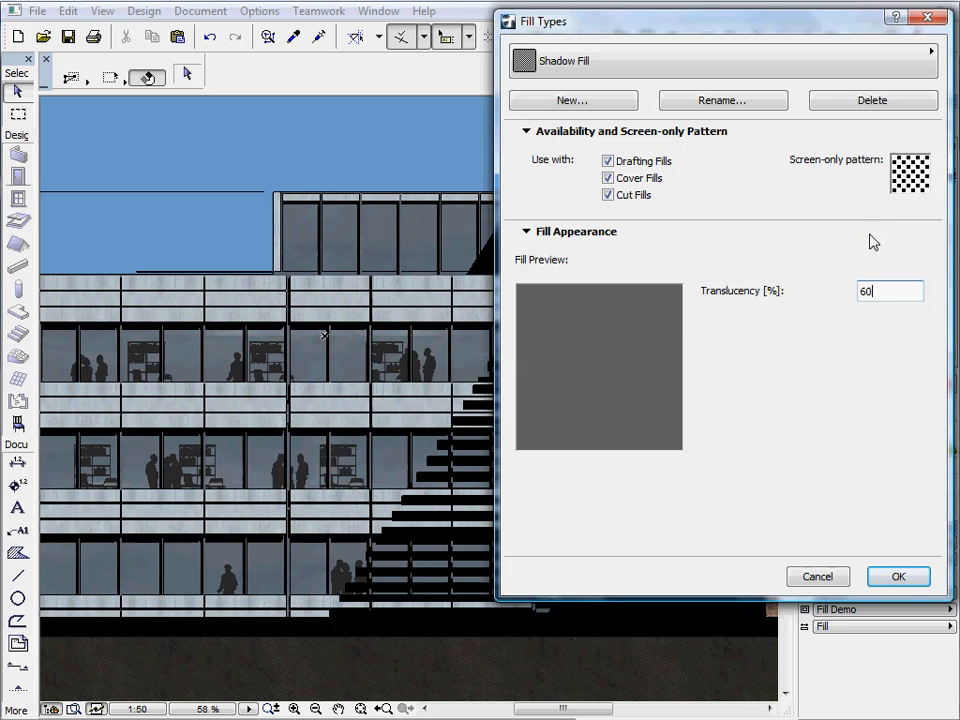
mouse_move(633, 327)
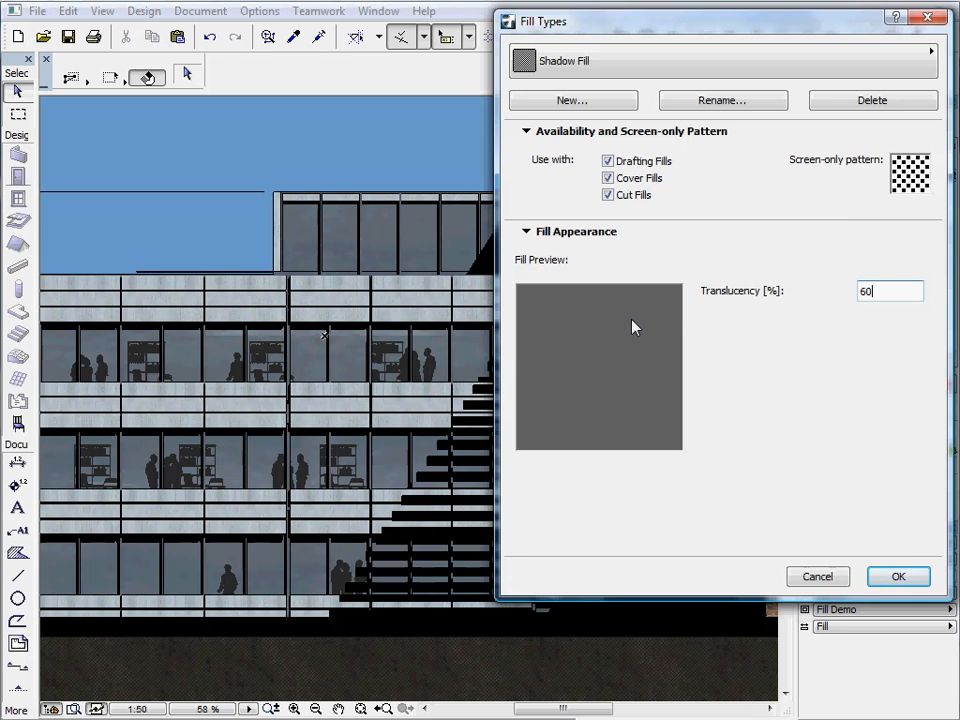
type("30")
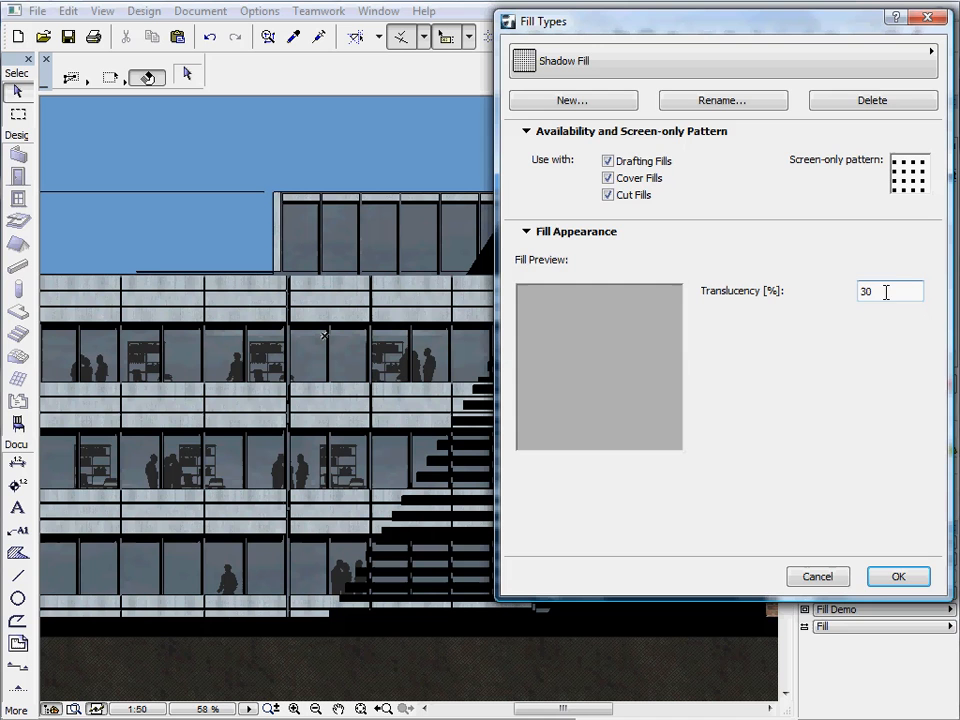
type("60")
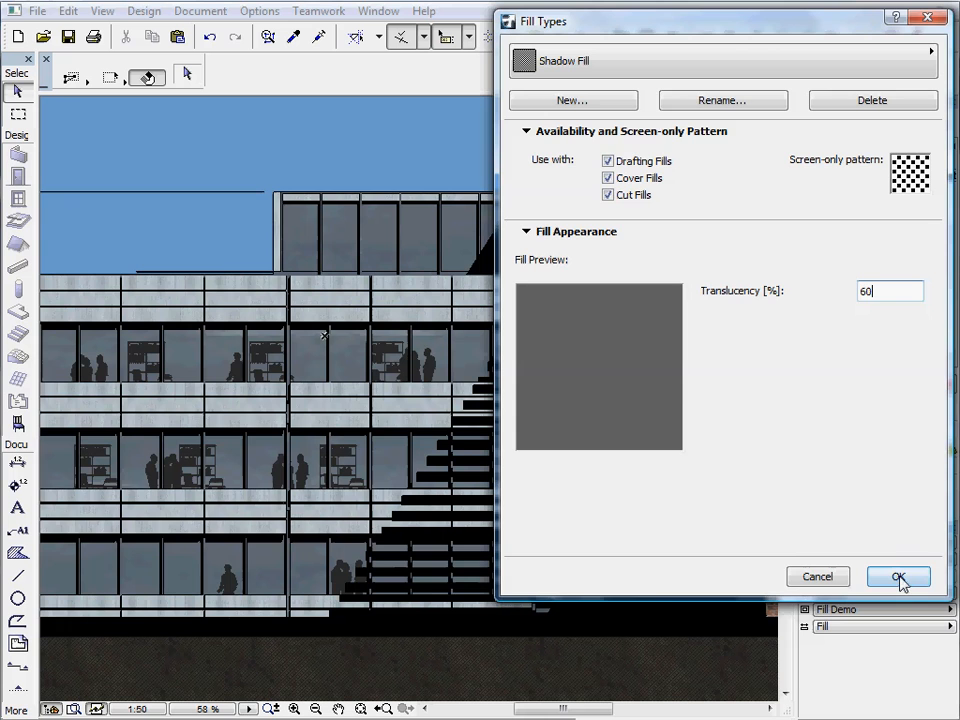
left_click(897, 576)
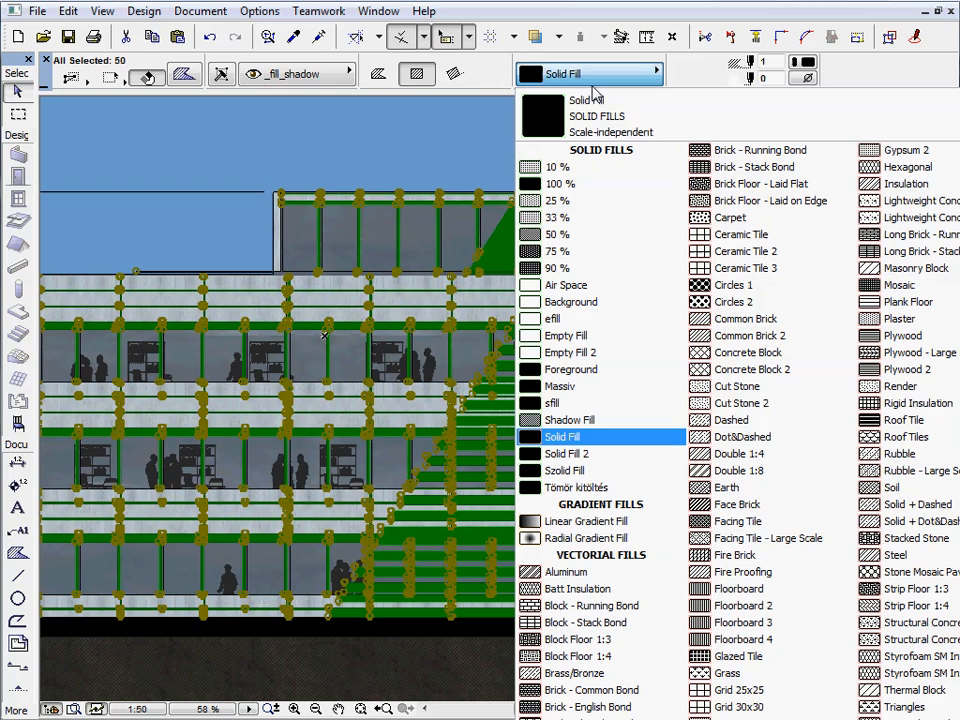
Step: Apply Shadow Fill to the selected black shadow fills on the facade
left_click(570, 420)
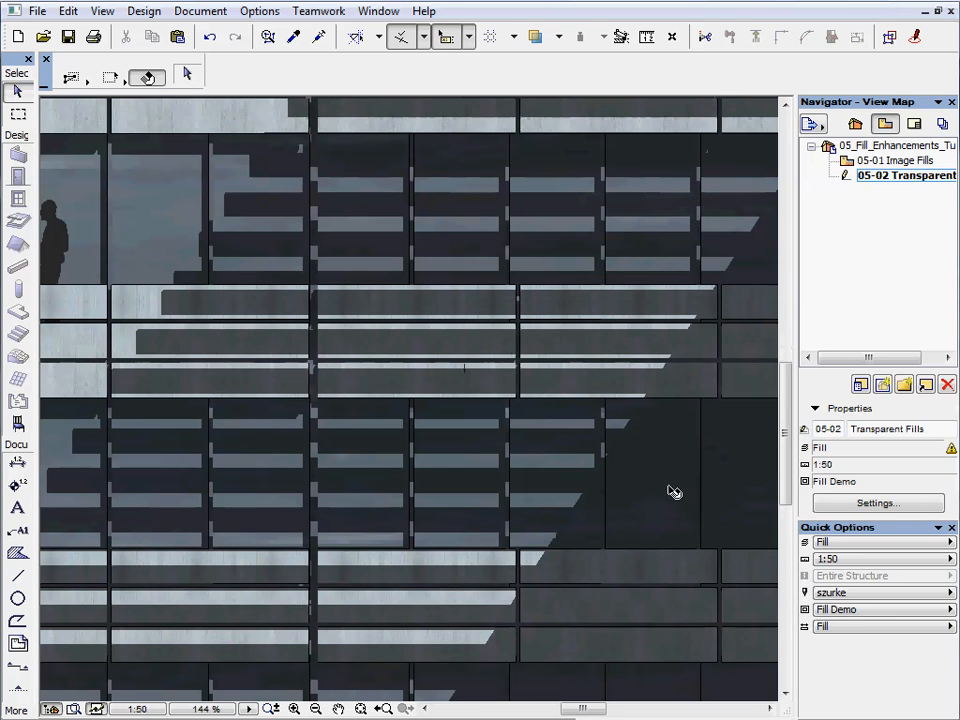
mouse_move(684, 417)
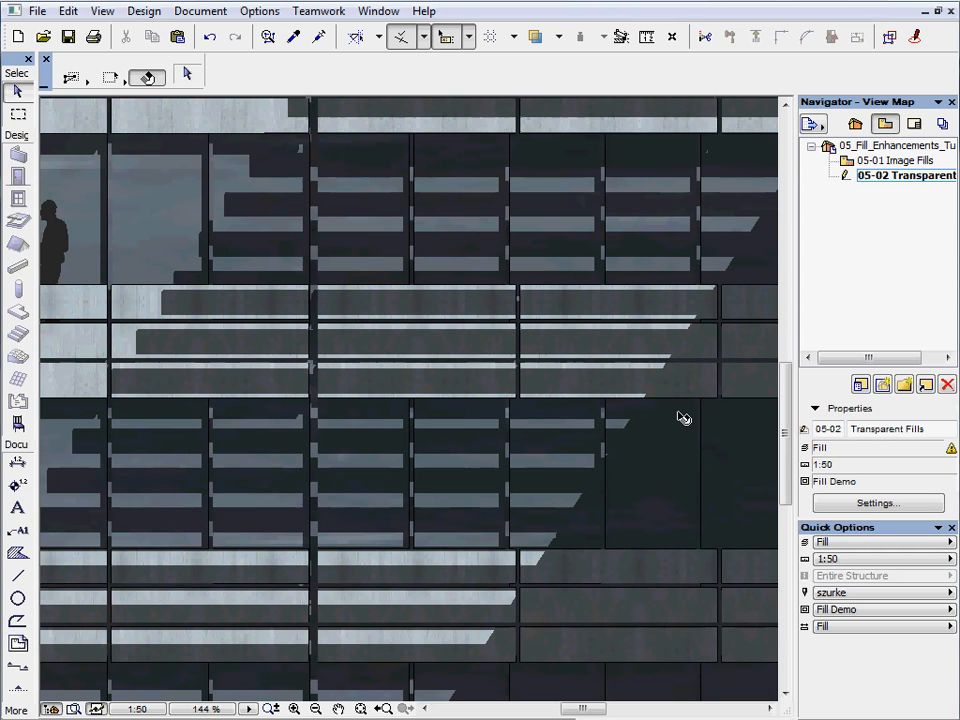
mouse_move(587, 470)
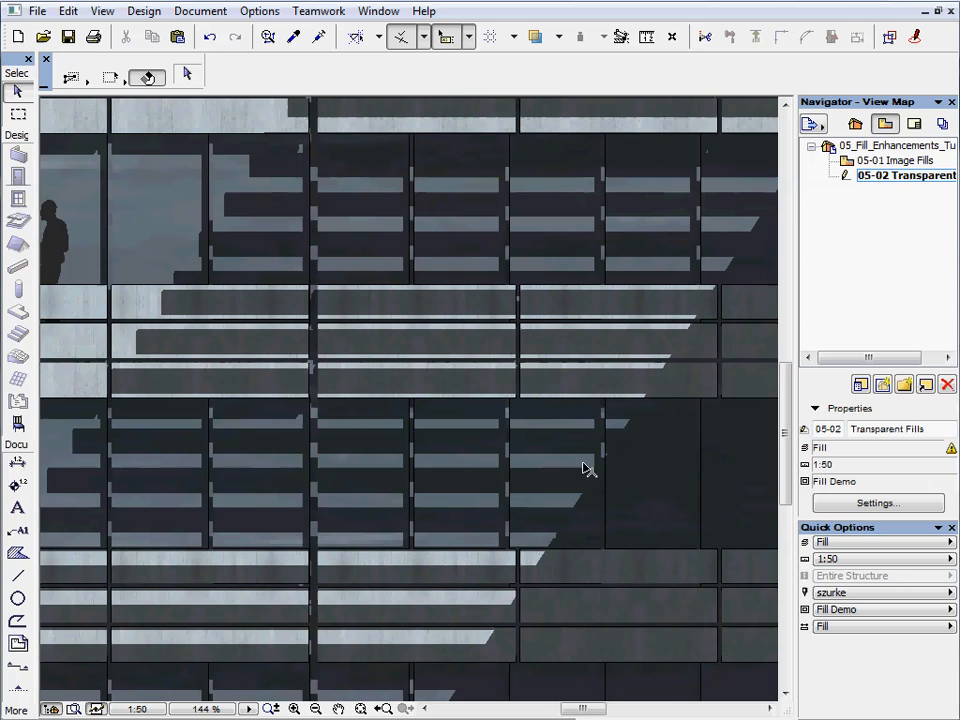